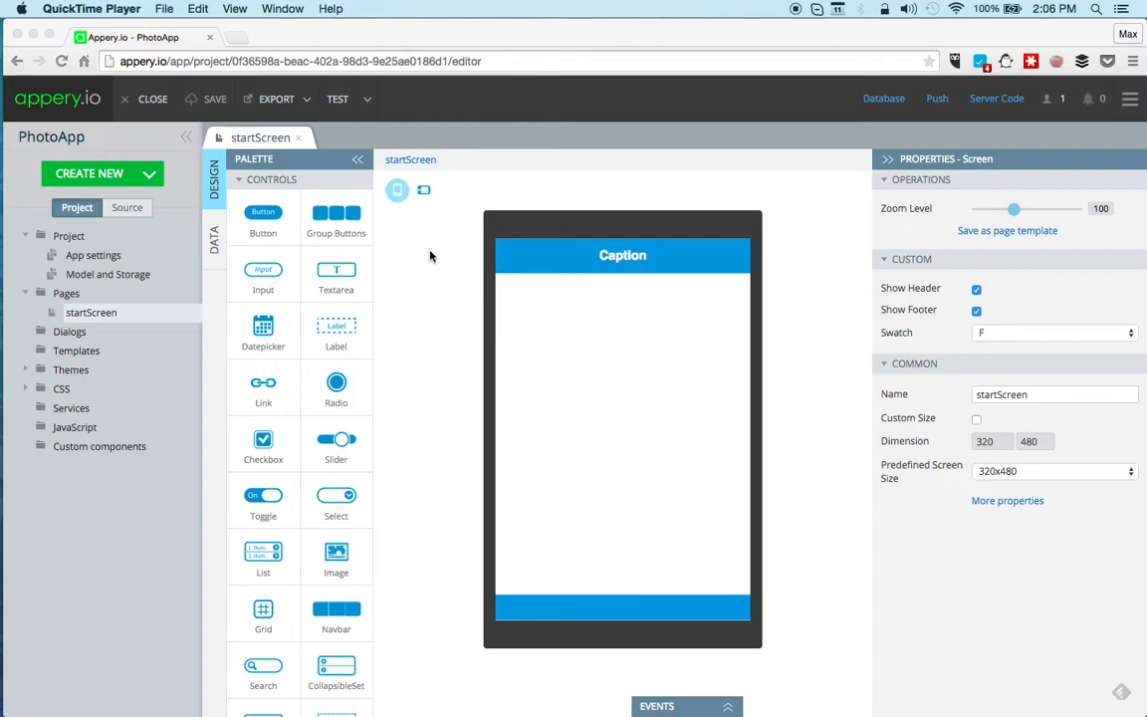
mouse_move(488, 255)
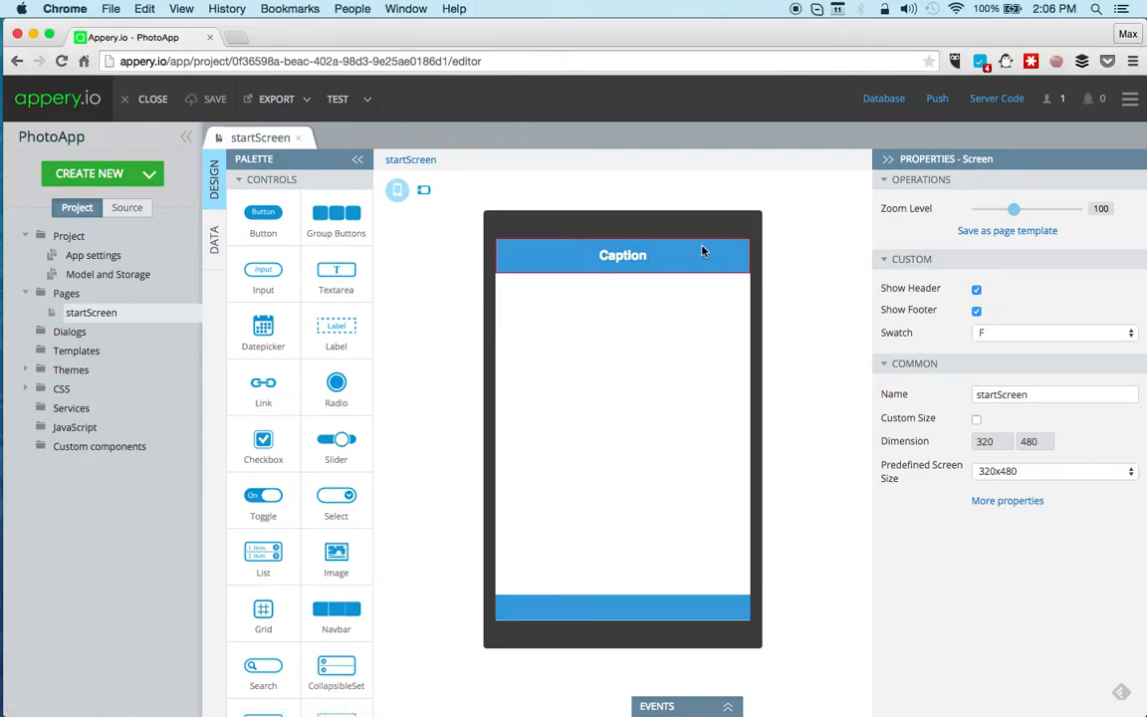
- Set the header text to App and add a mini Take photo button beneath it
click(621, 255)
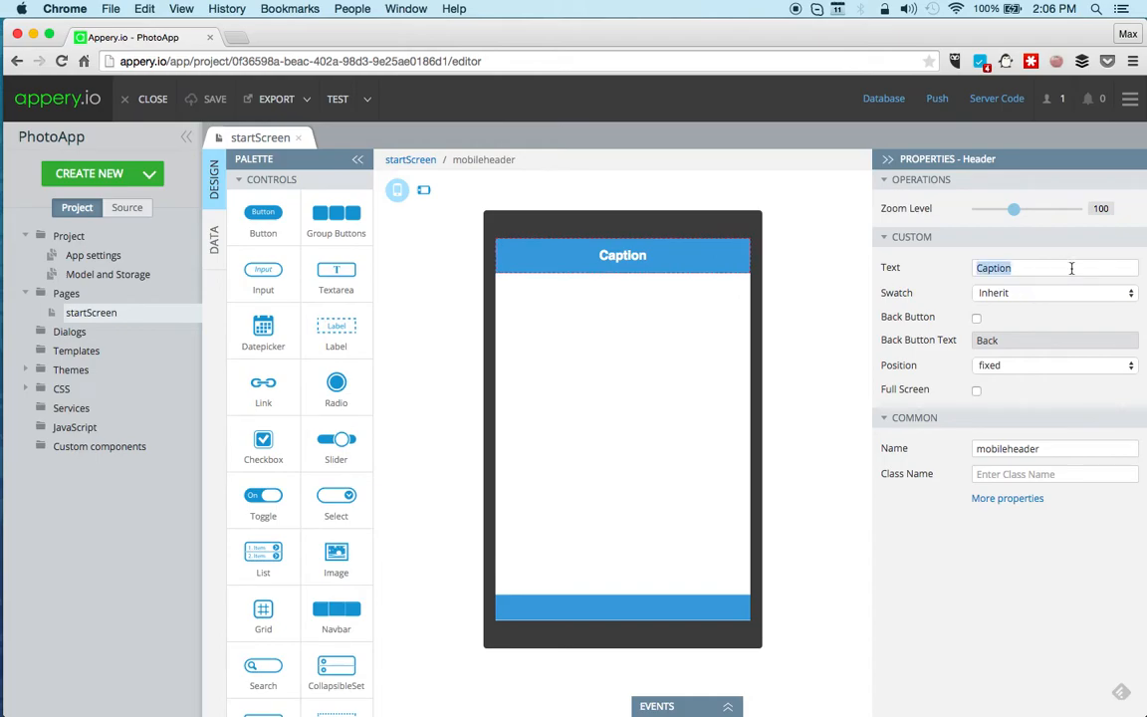
text(App)
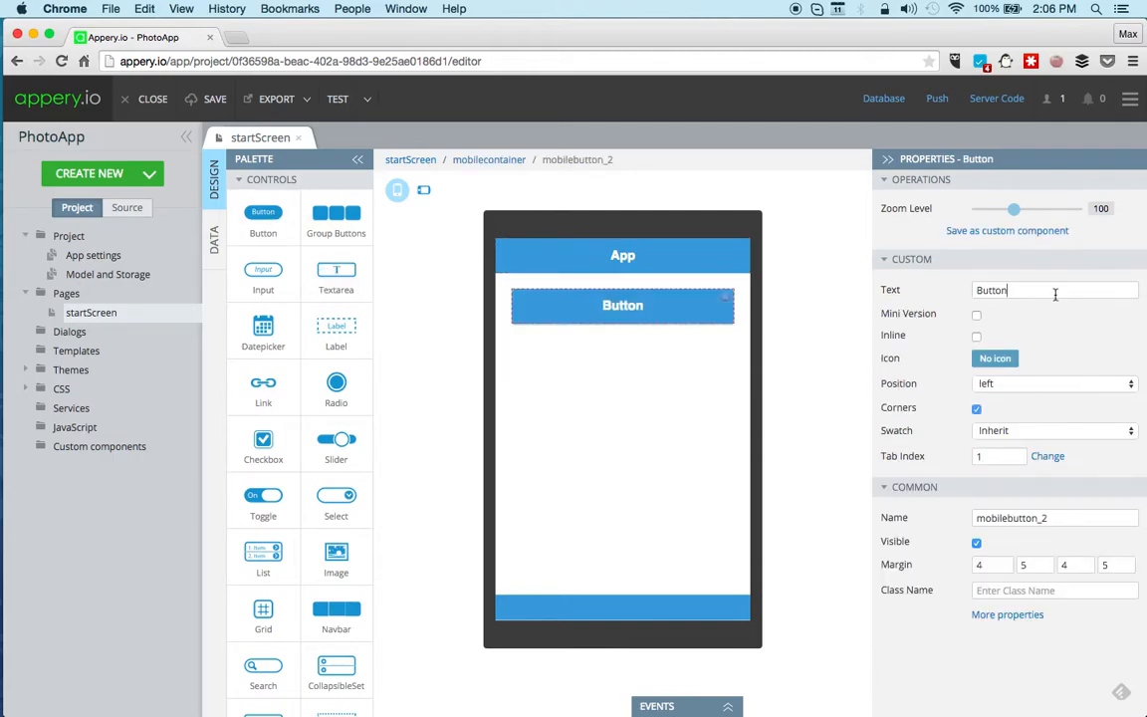
text(Take photo)
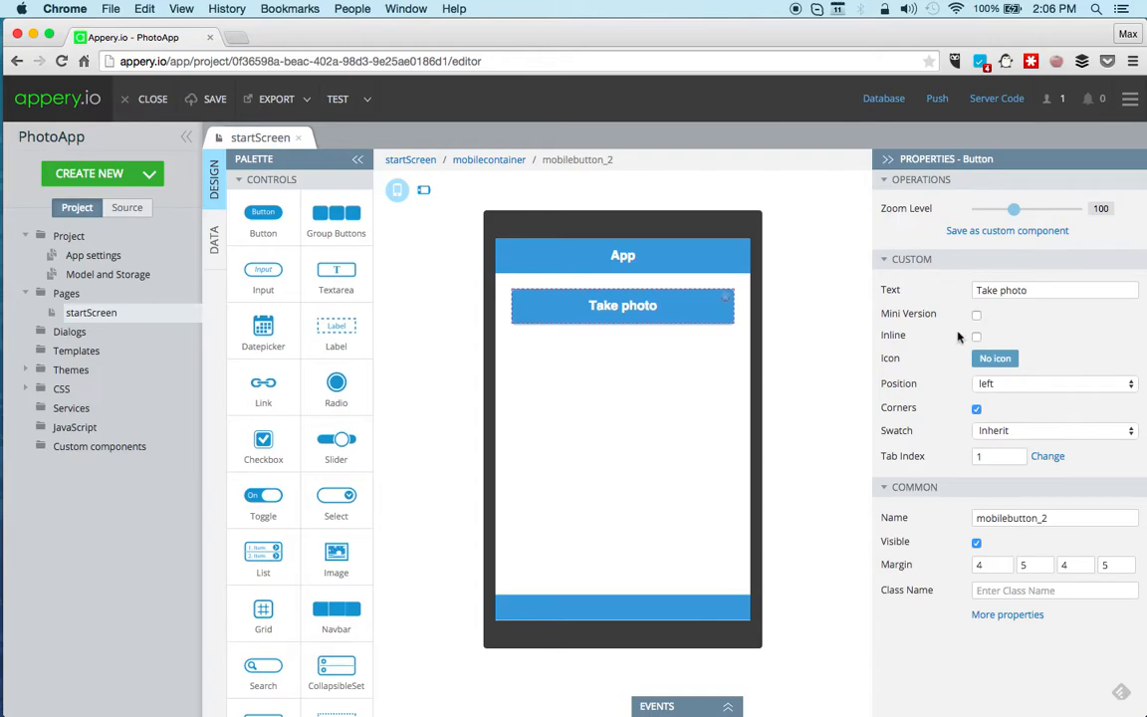
click(976, 315)
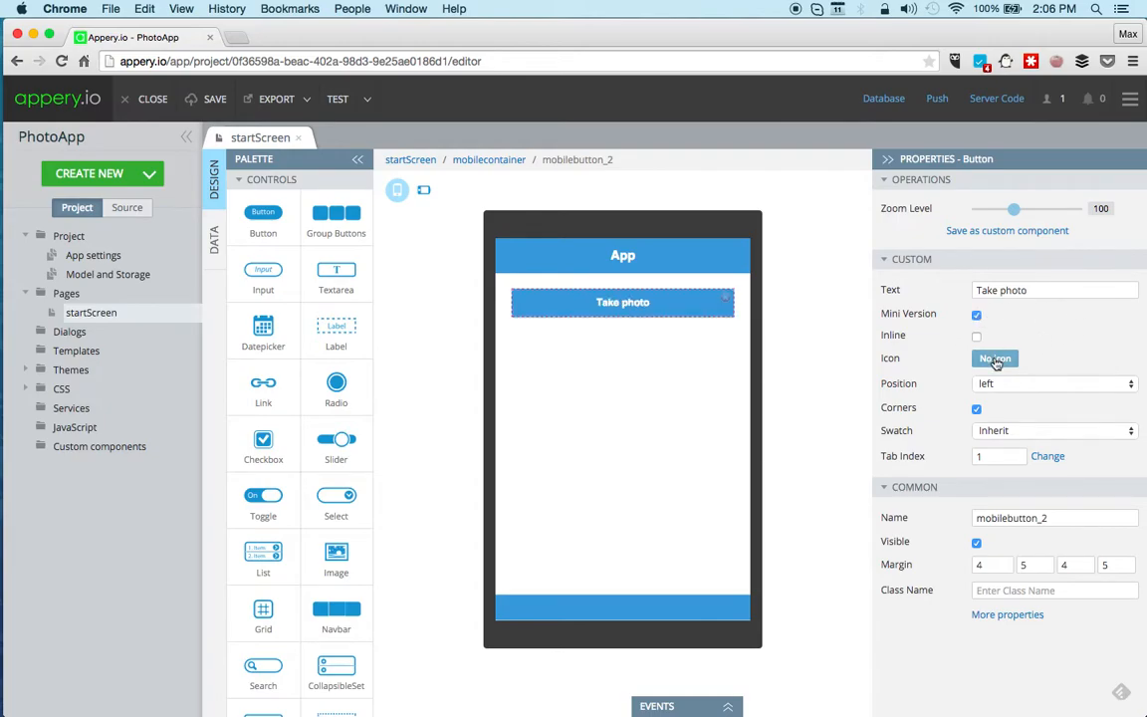
click(996, 358)
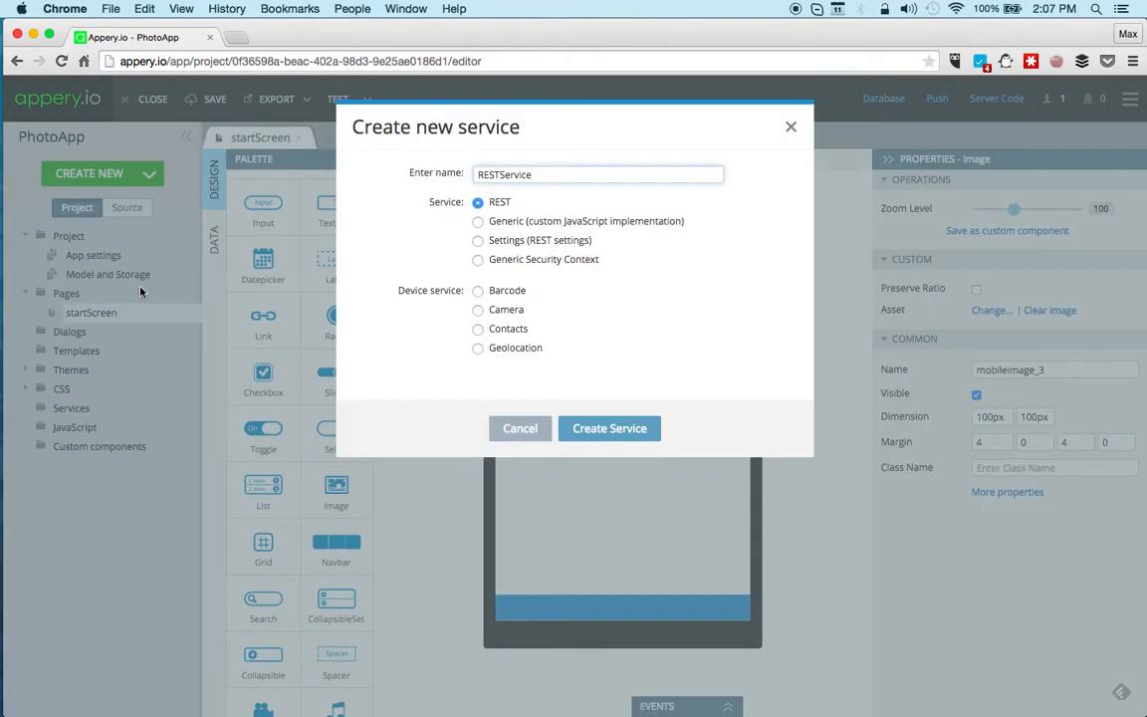
mouse_move(514, 315)
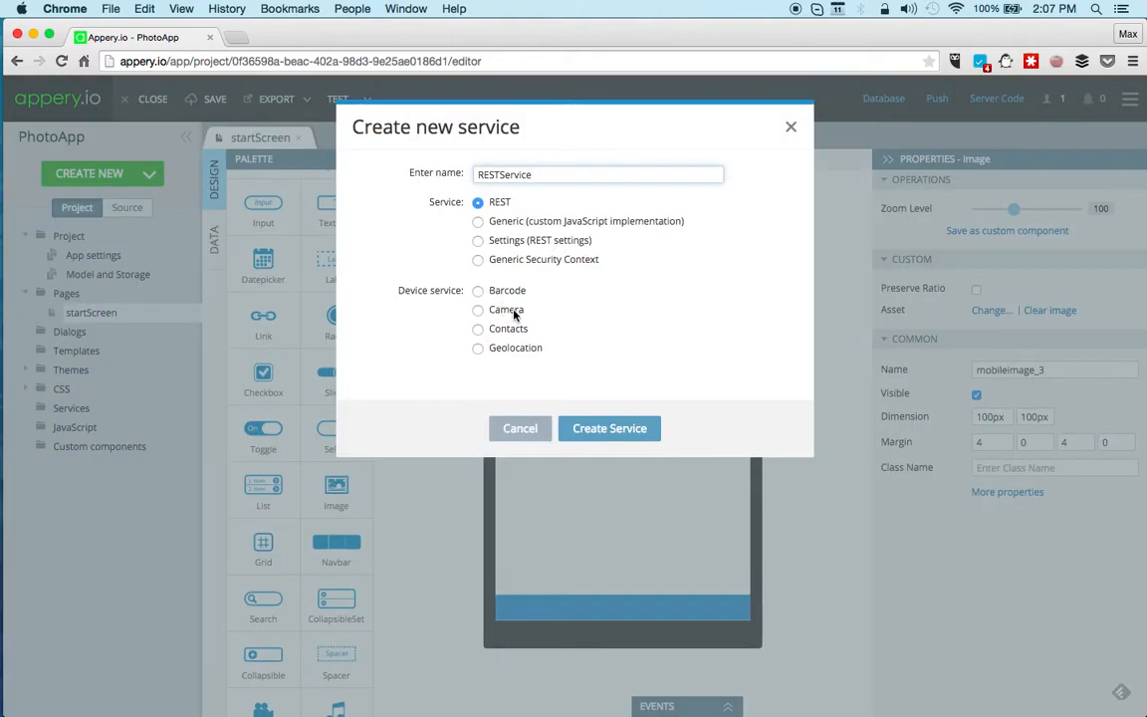
- Create a new Camera device service named CameraService in the project
click(609, 429)
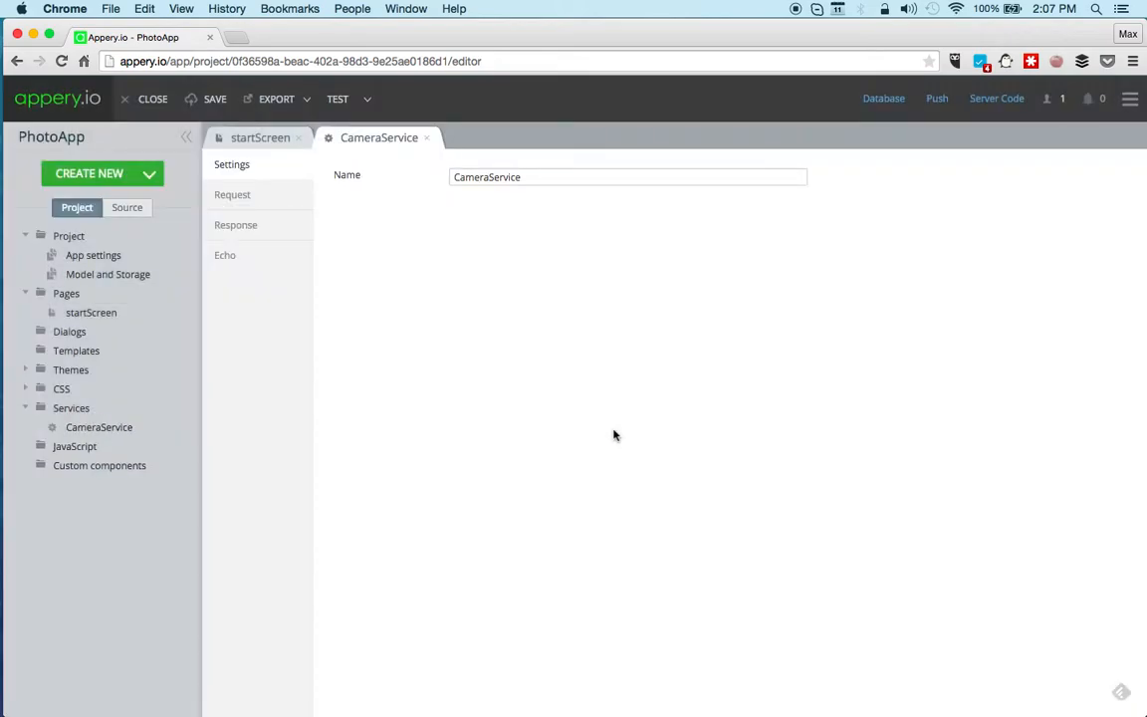
- Review CameraService's request parameters, then its imageDataBase64, imageURI and errorMessage response fields
click(231, 195)
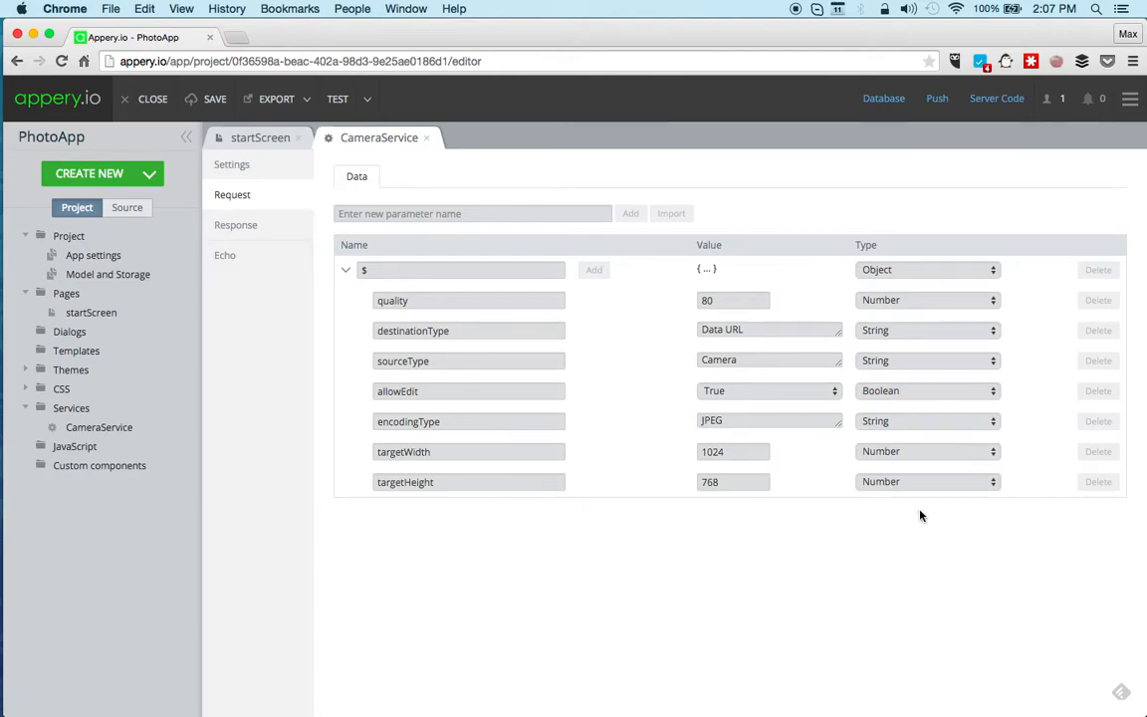
mouse_move(912, 526)
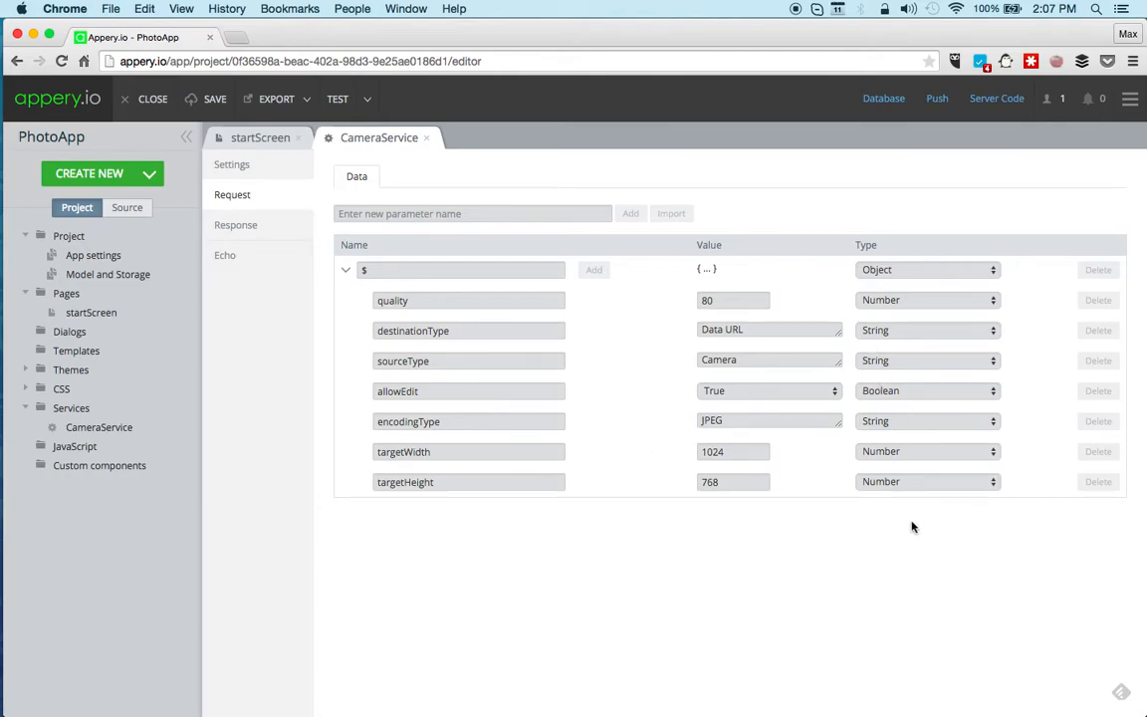
click(236, 224)
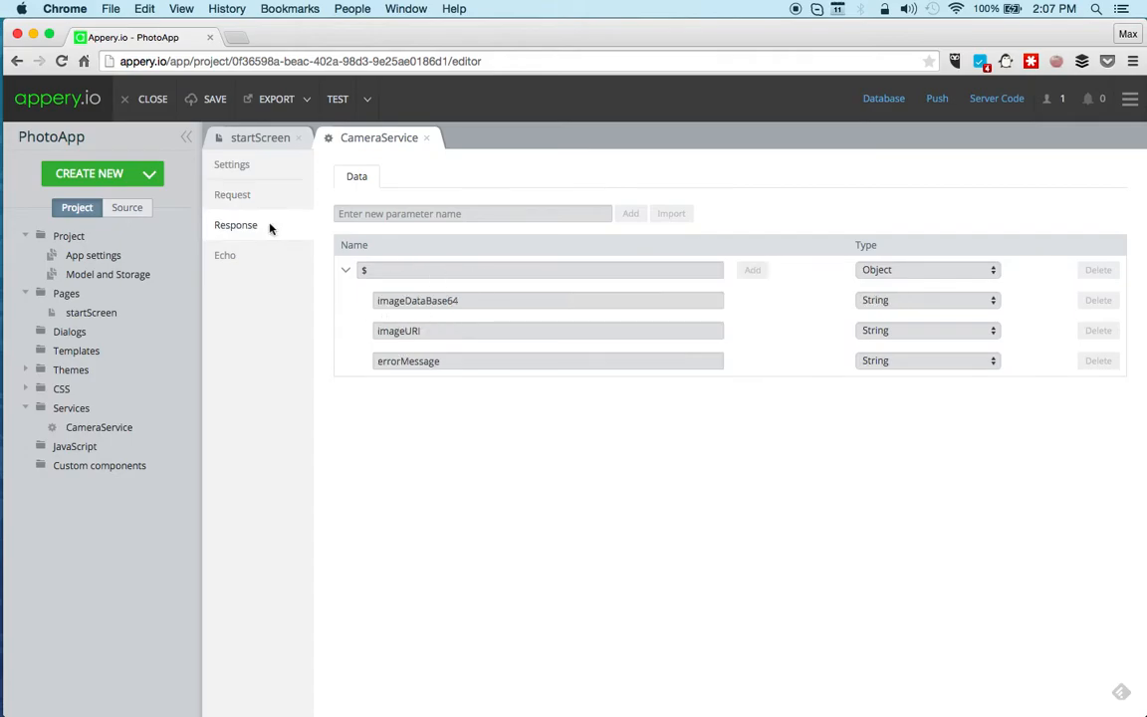
mouse_move(259, 147)
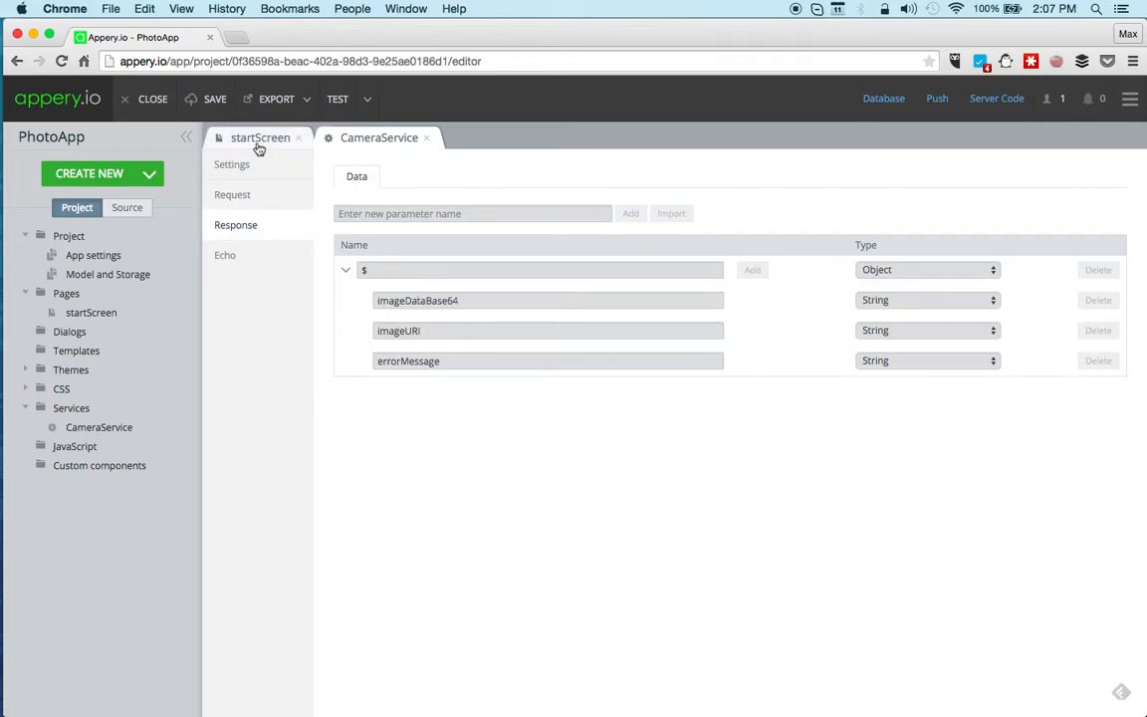
- Add CameraService to startScreen's data as the mobilecamera1 device datasource
click(259, 138)
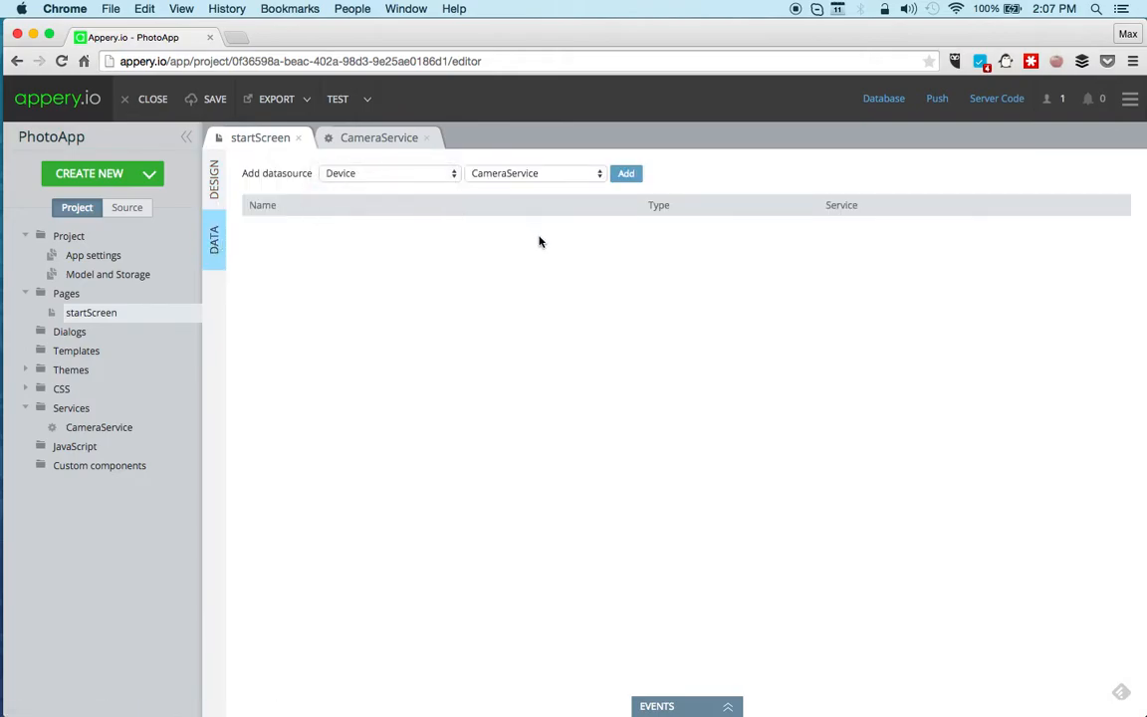
click(625, 173)
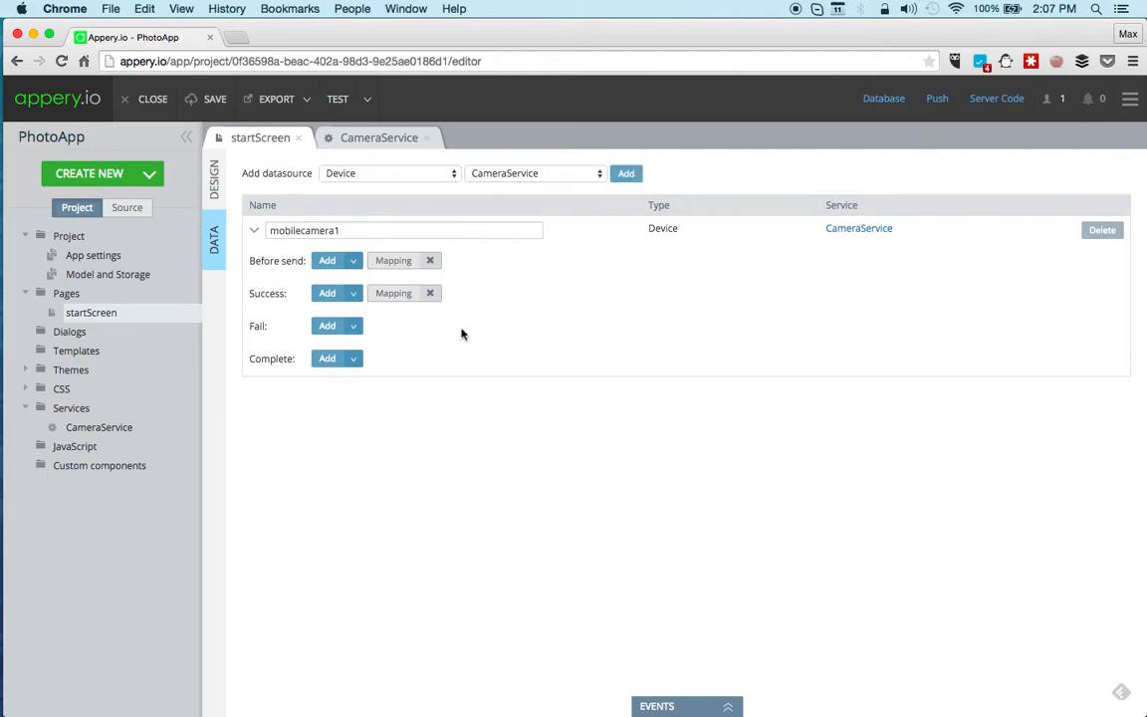
mouse_move(398, 310)
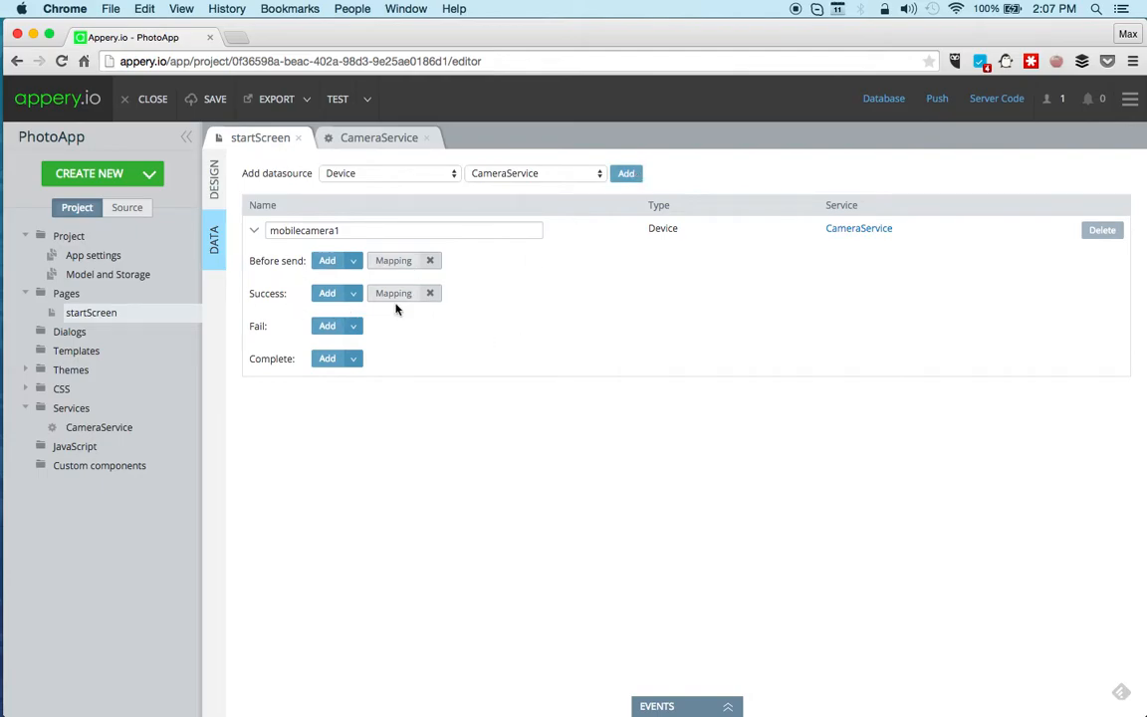
- Map the success response's imageDataBase64 onto mobileimage_3's Asset and save the mapping
click(393, 293)
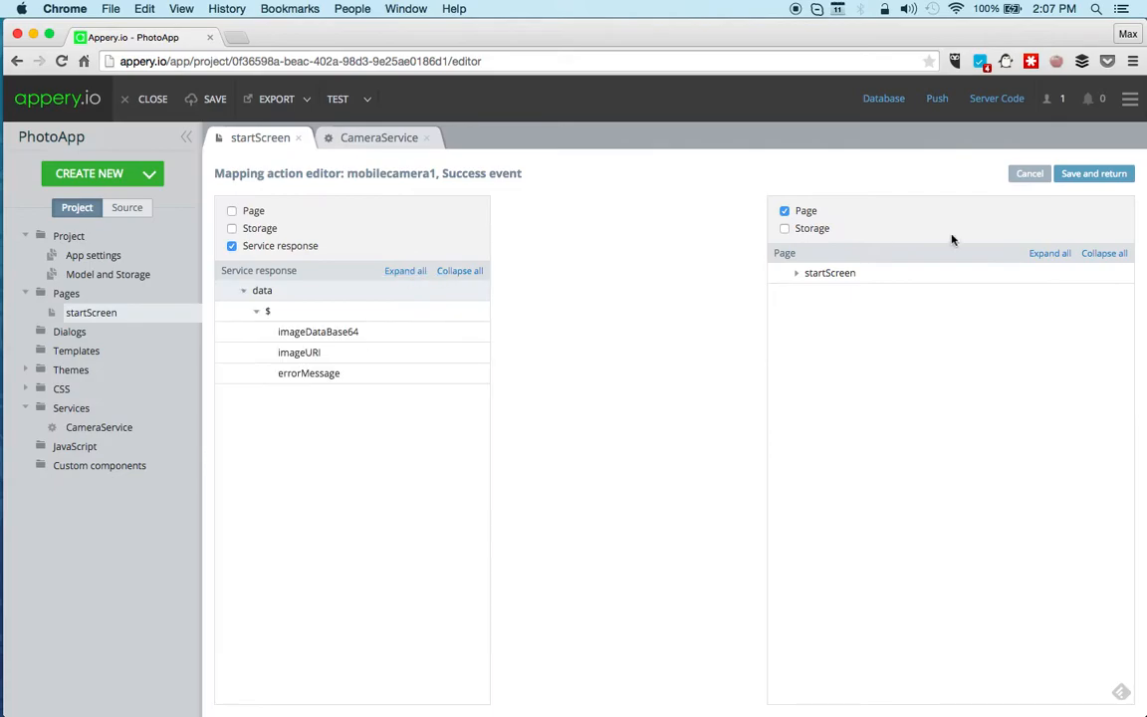
click(797, 271)
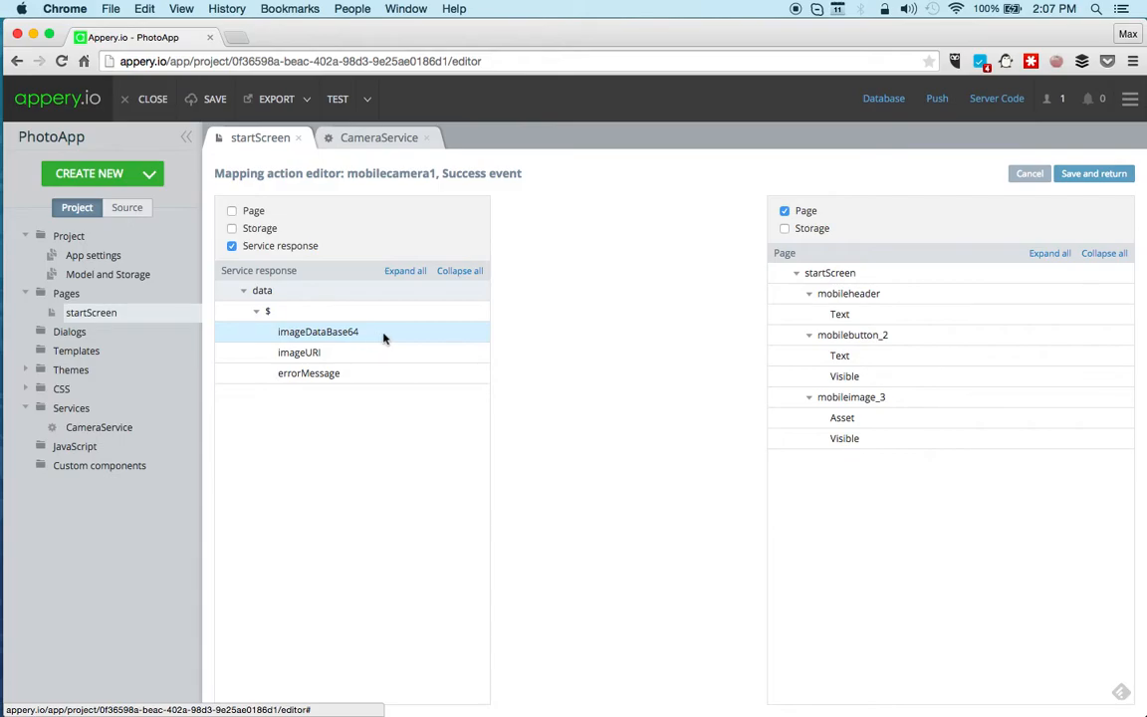
mouse_move(375, 337)
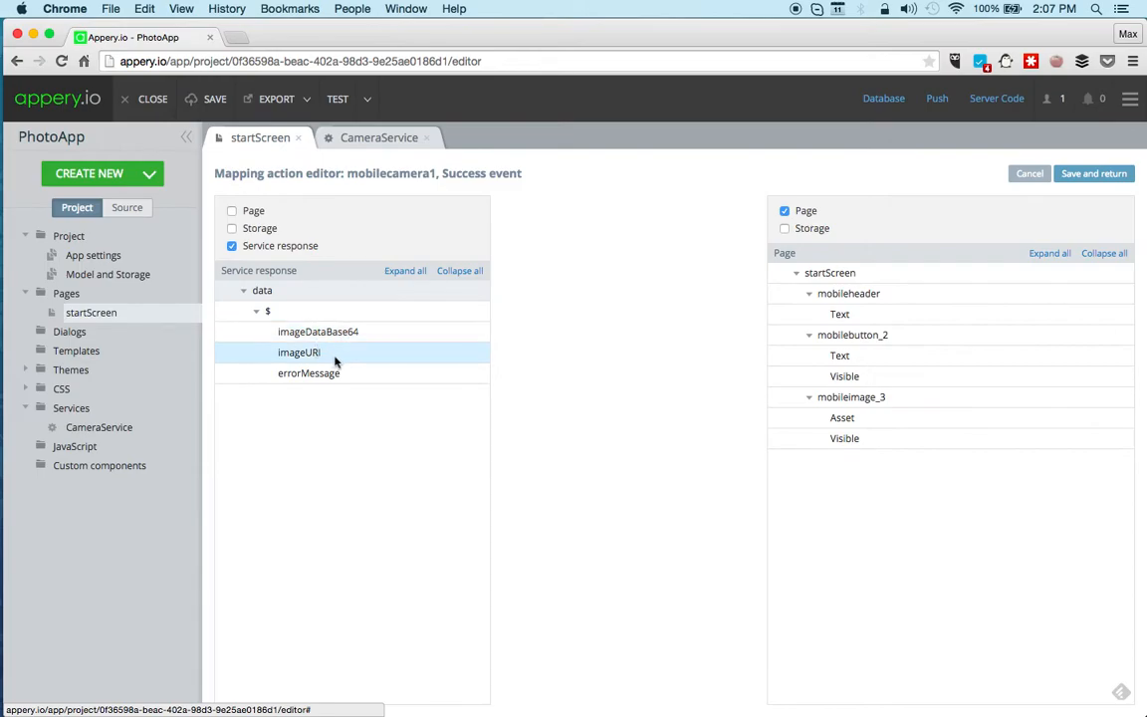
click(319, 331)
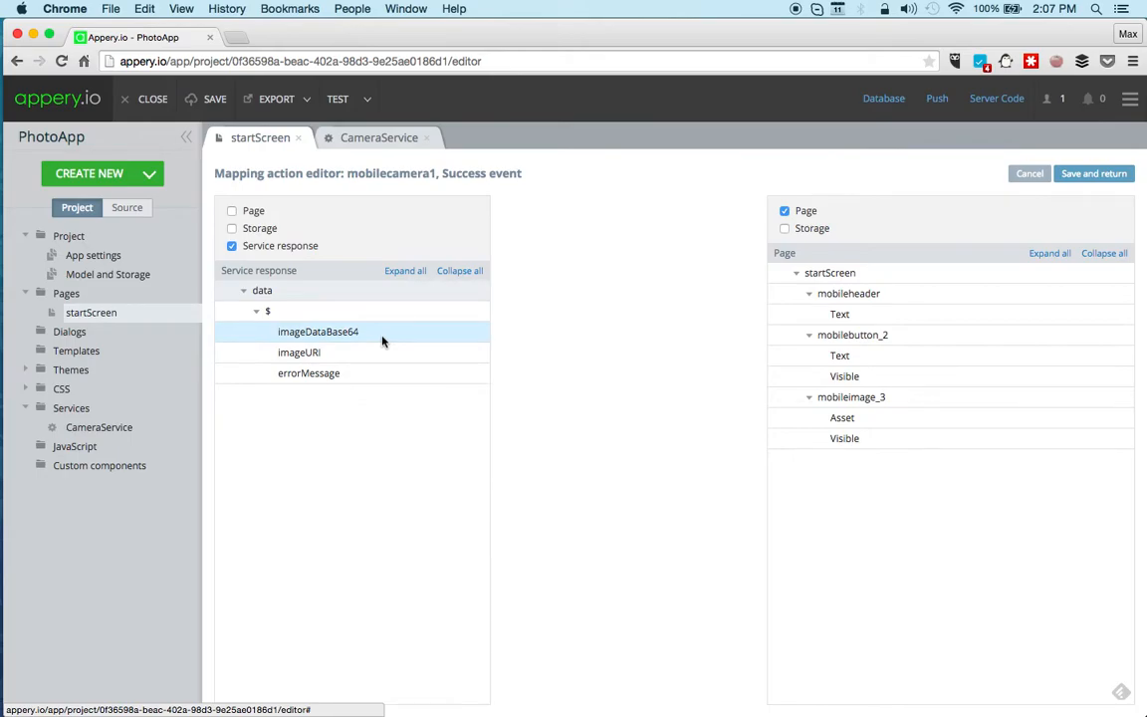
drag(319, 331, 917, 418)
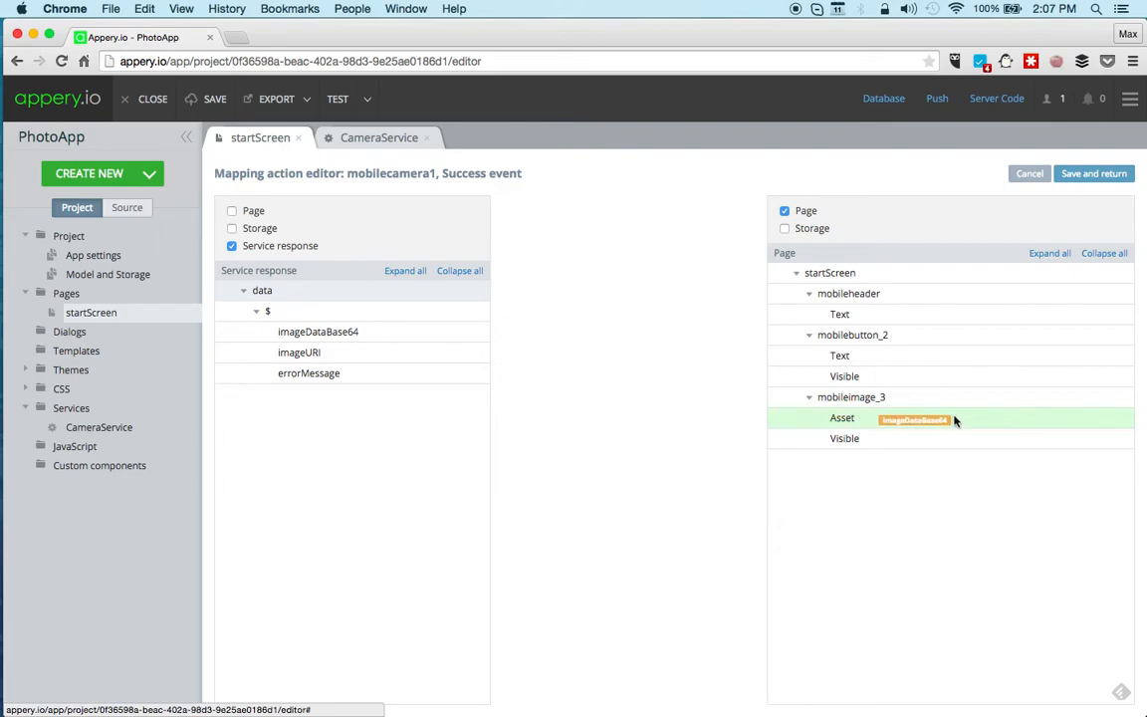
drag(318, 331, 906, 418)
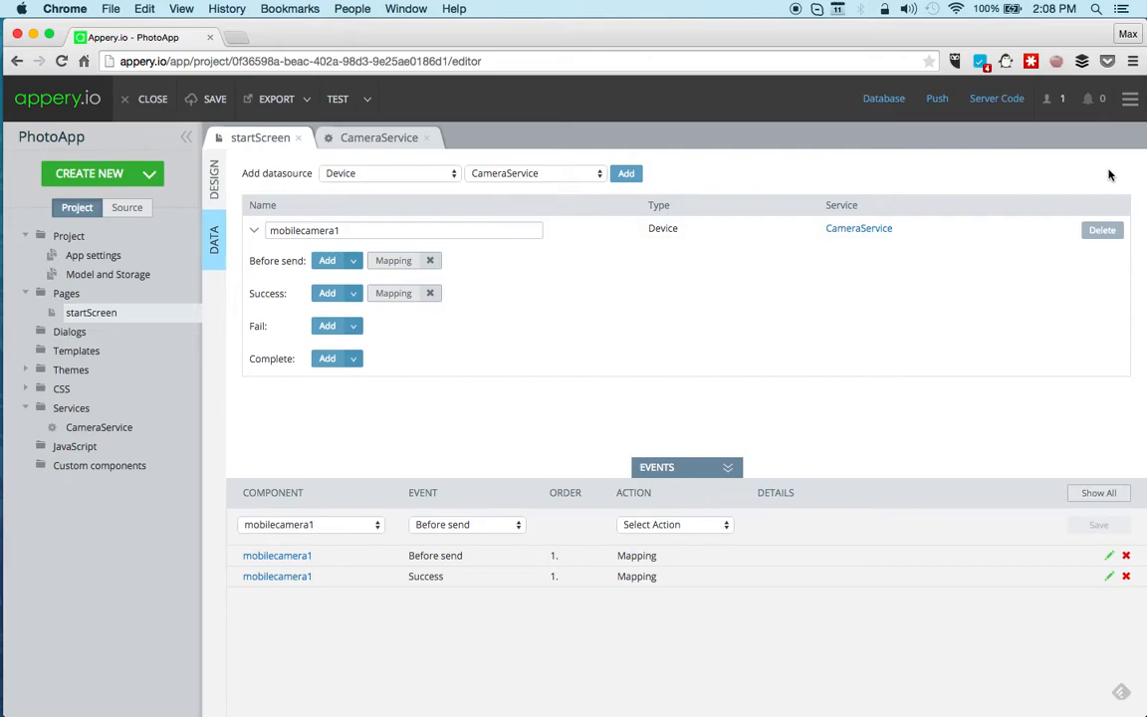
mouse_move(364, 191)
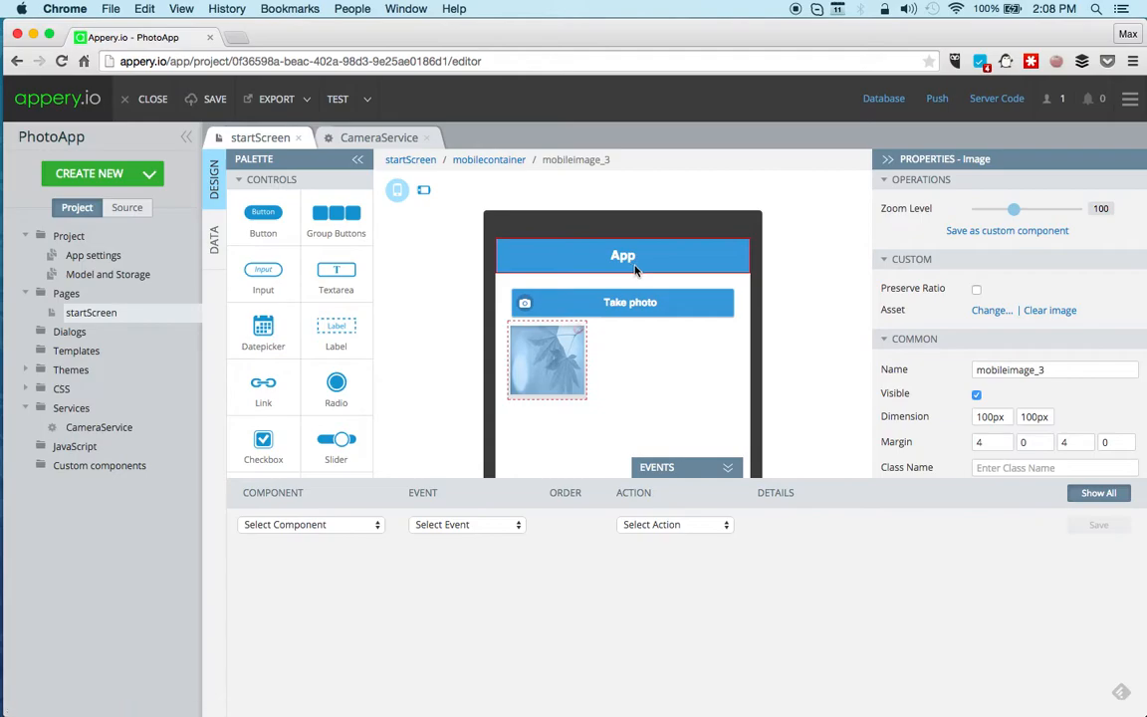
- Make the Take photo button's Click event invoke the mobilecamera1 service and save it
click(622, 303)
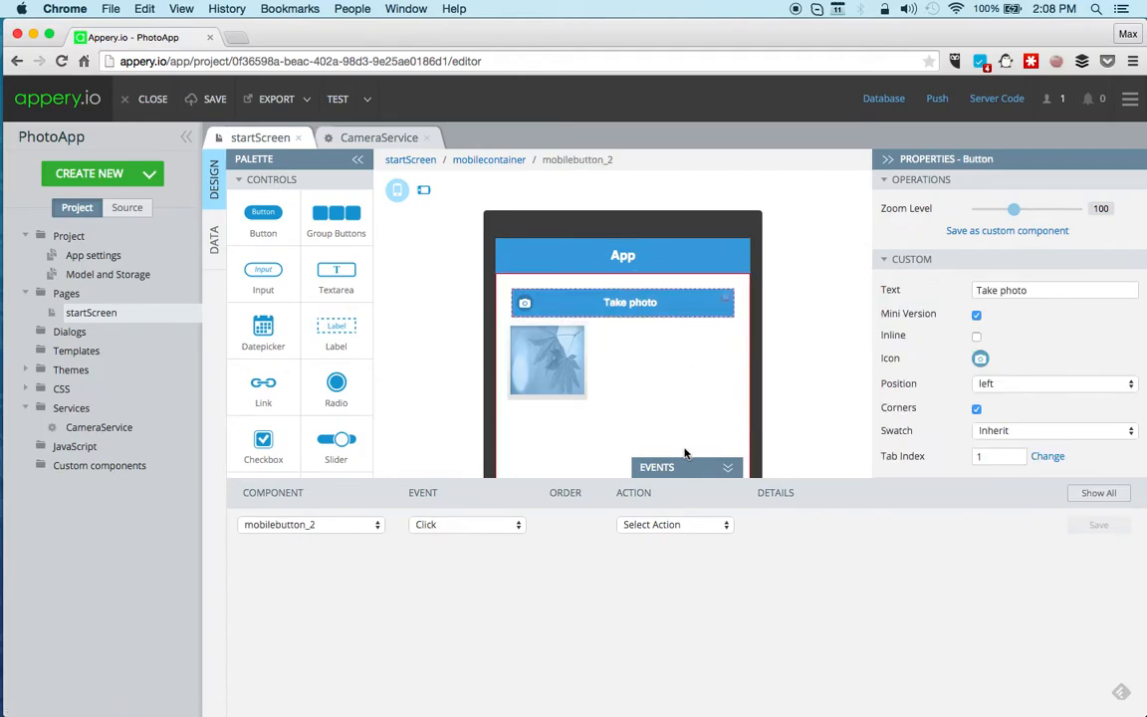
click(673, 525)
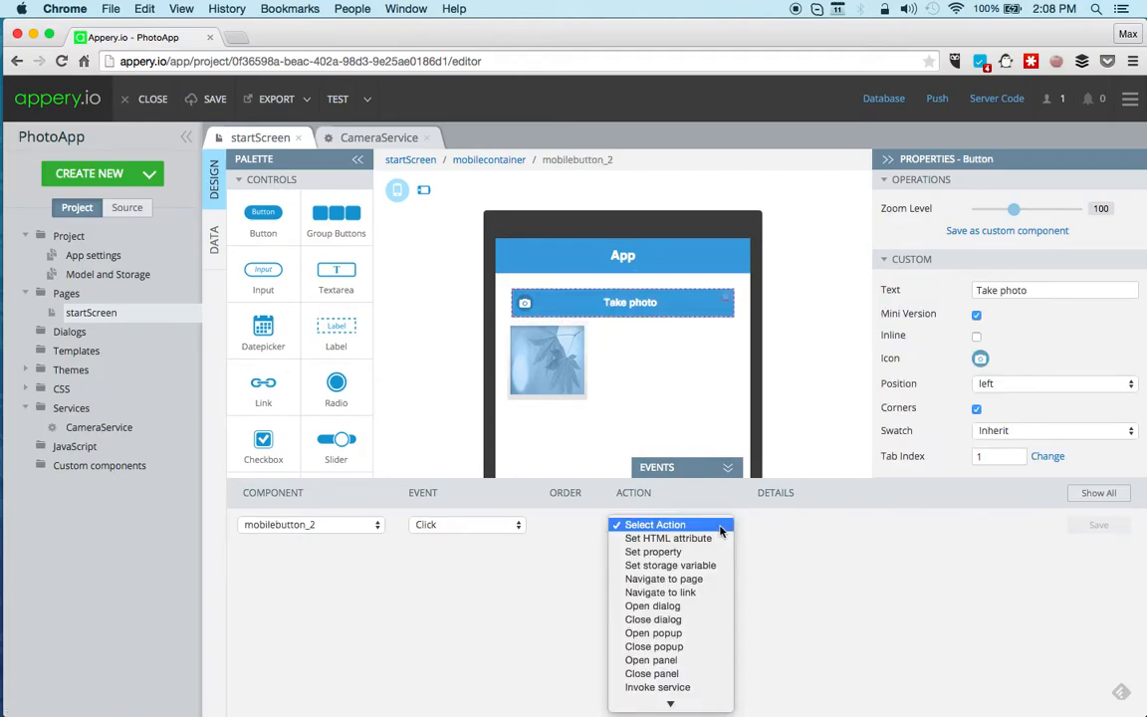
mouse_move(657, 687)
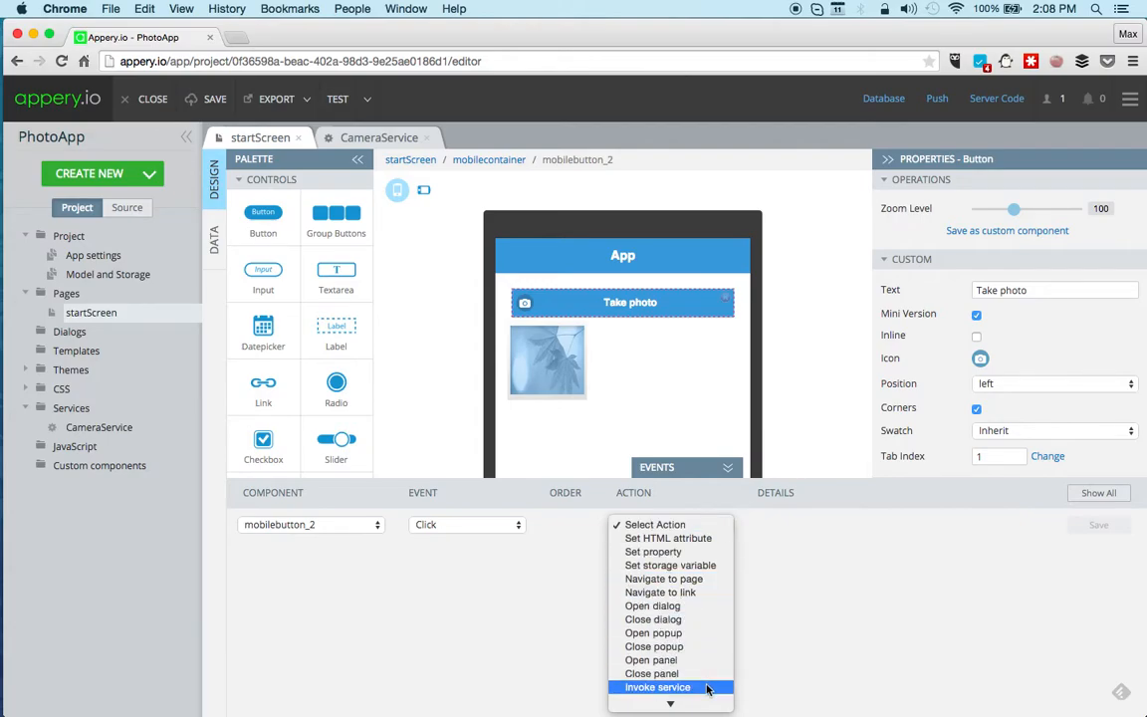
click(662, 685)
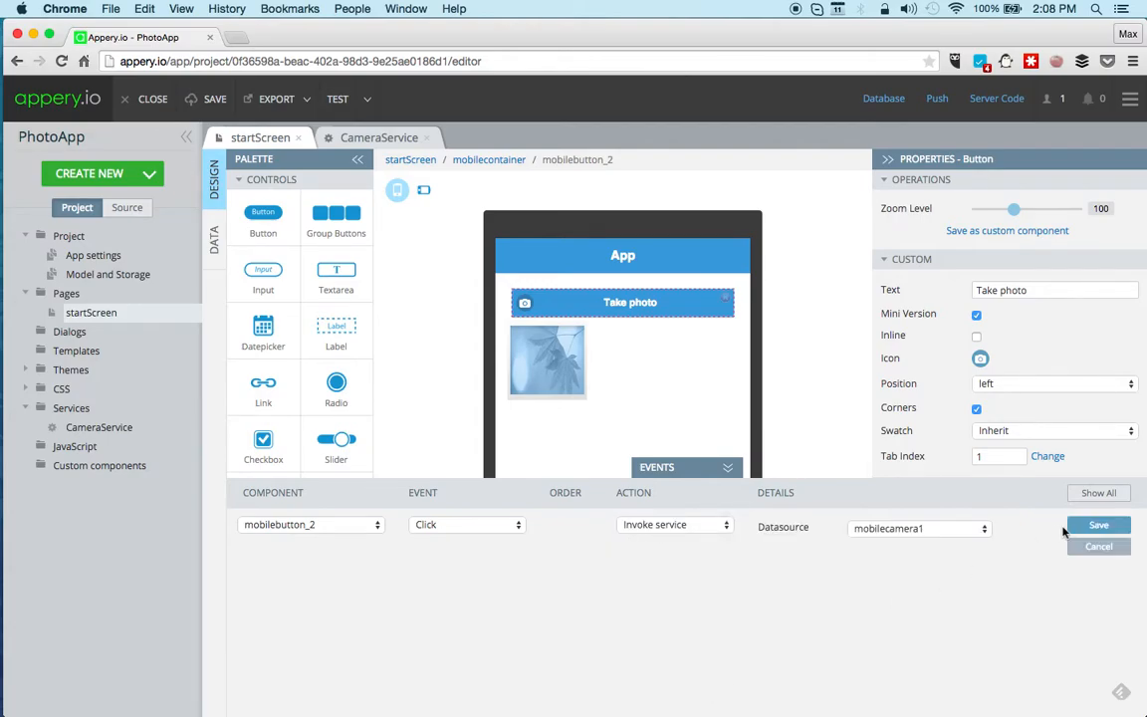
click(1100, 524)
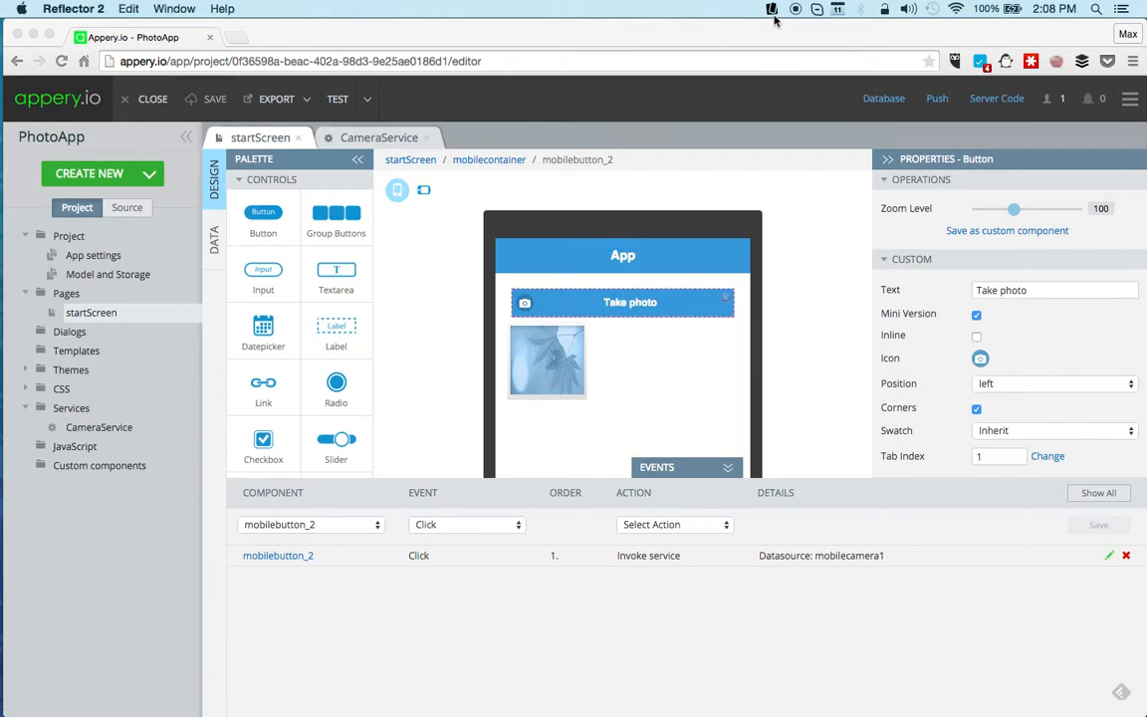
click(767, 8)
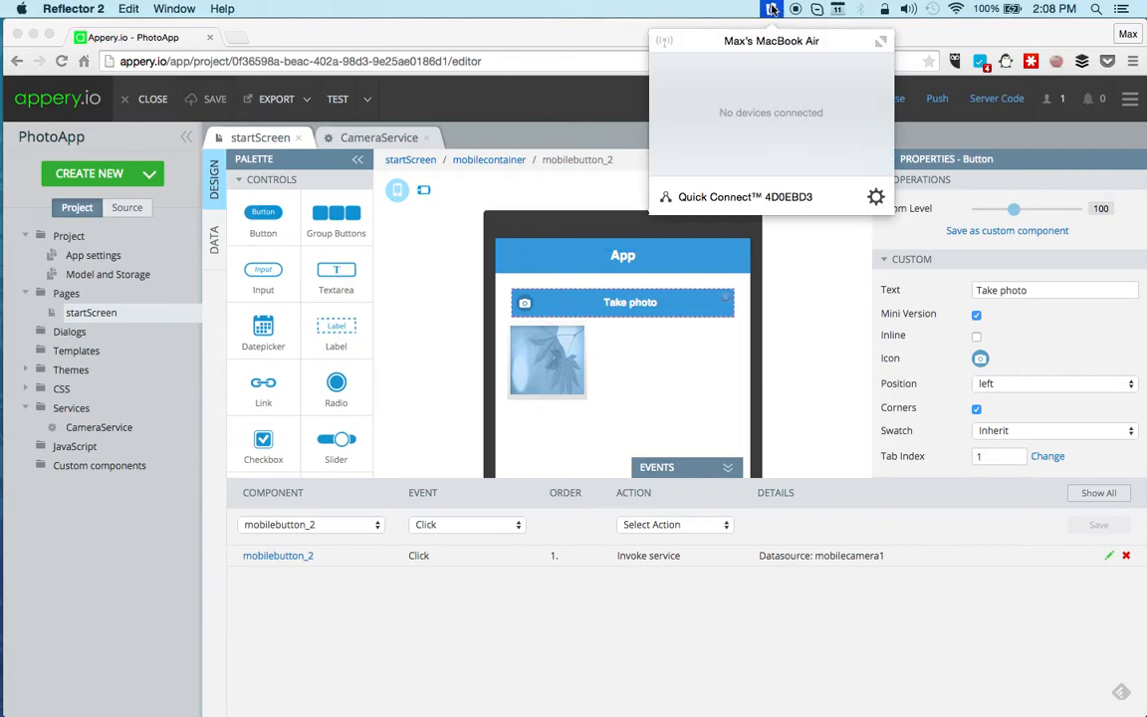
click(769, 10)
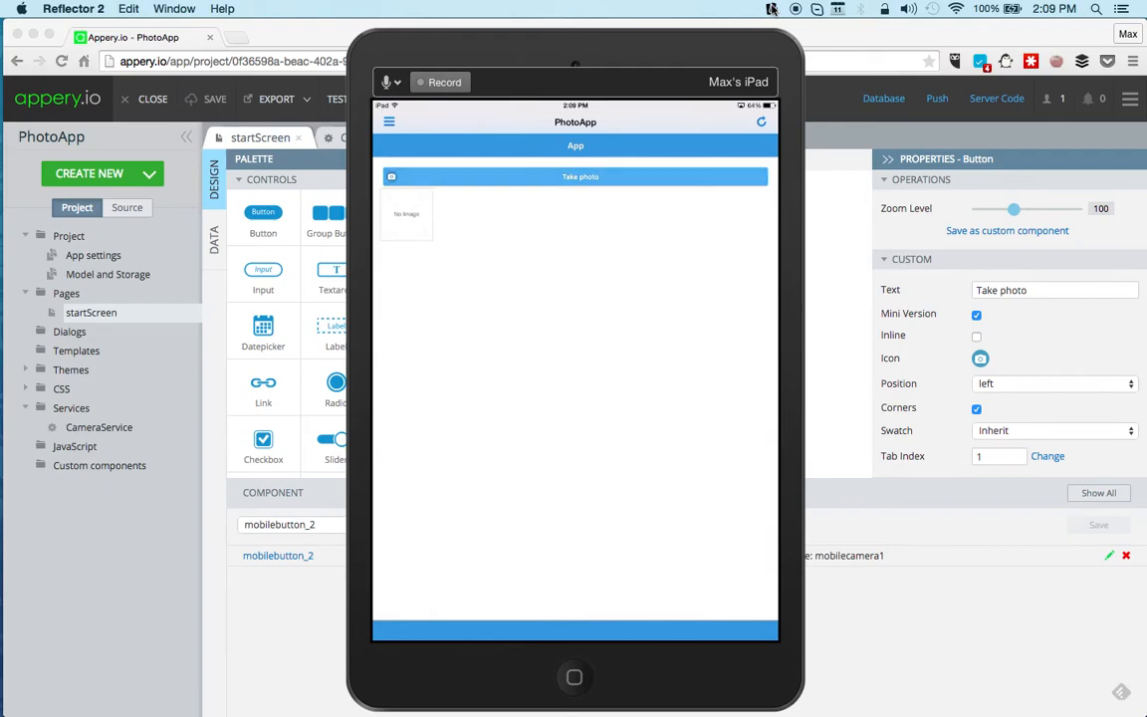
- Take a photo of the window view on the iPad, use it in the app, and return to the editor
click(576, 175)
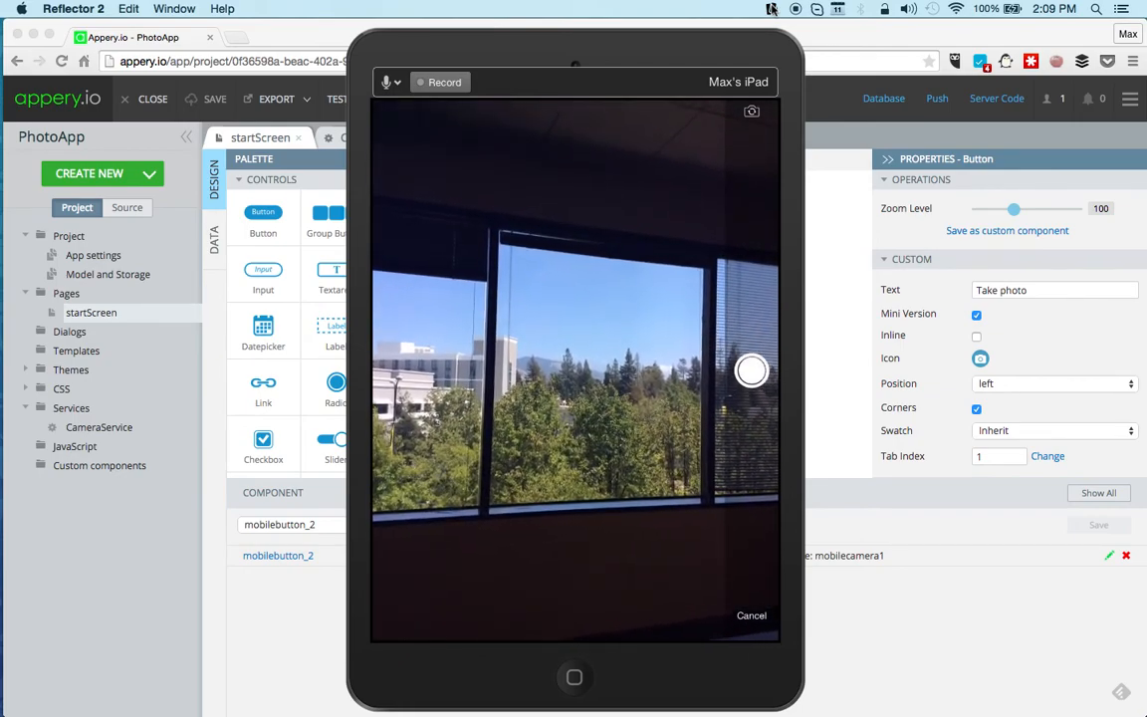
click(751, 370)
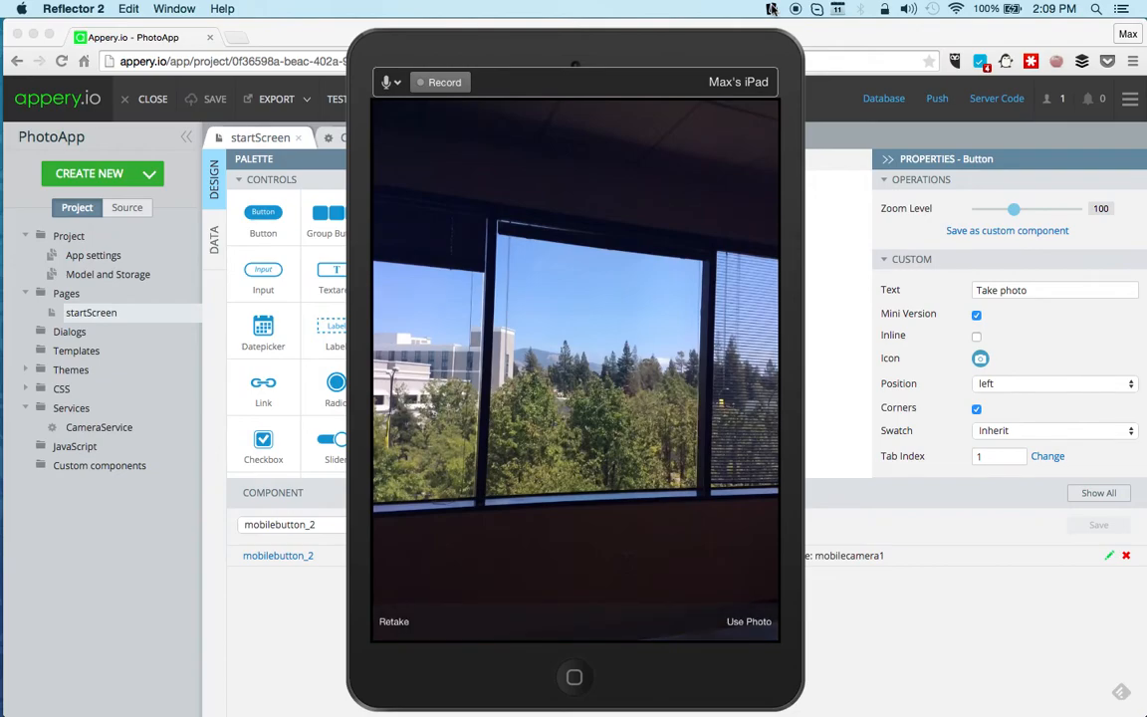
click(749, 621)
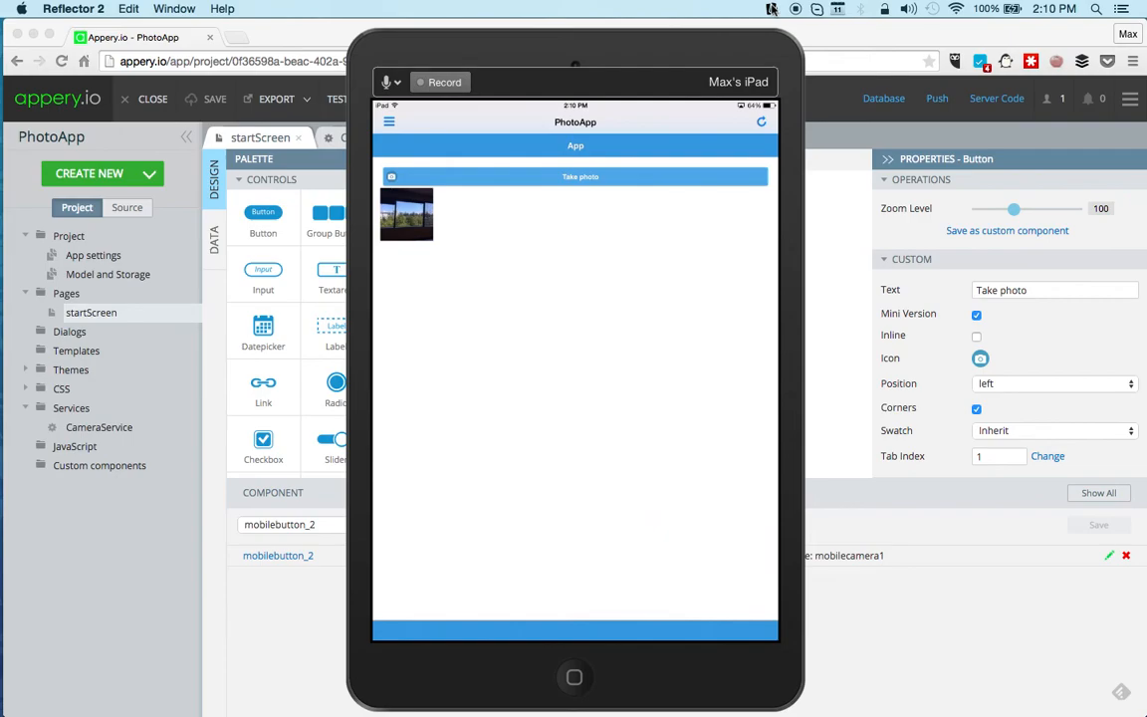
mouse_move(850, 351)
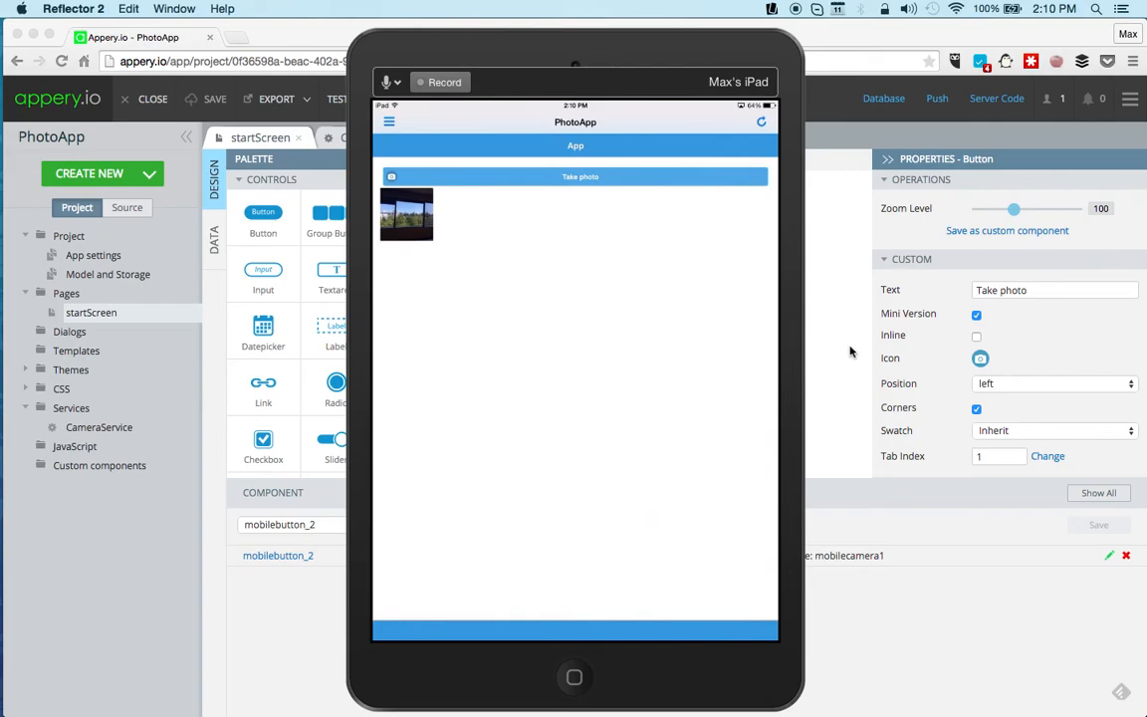
mouse_move(817, 77)
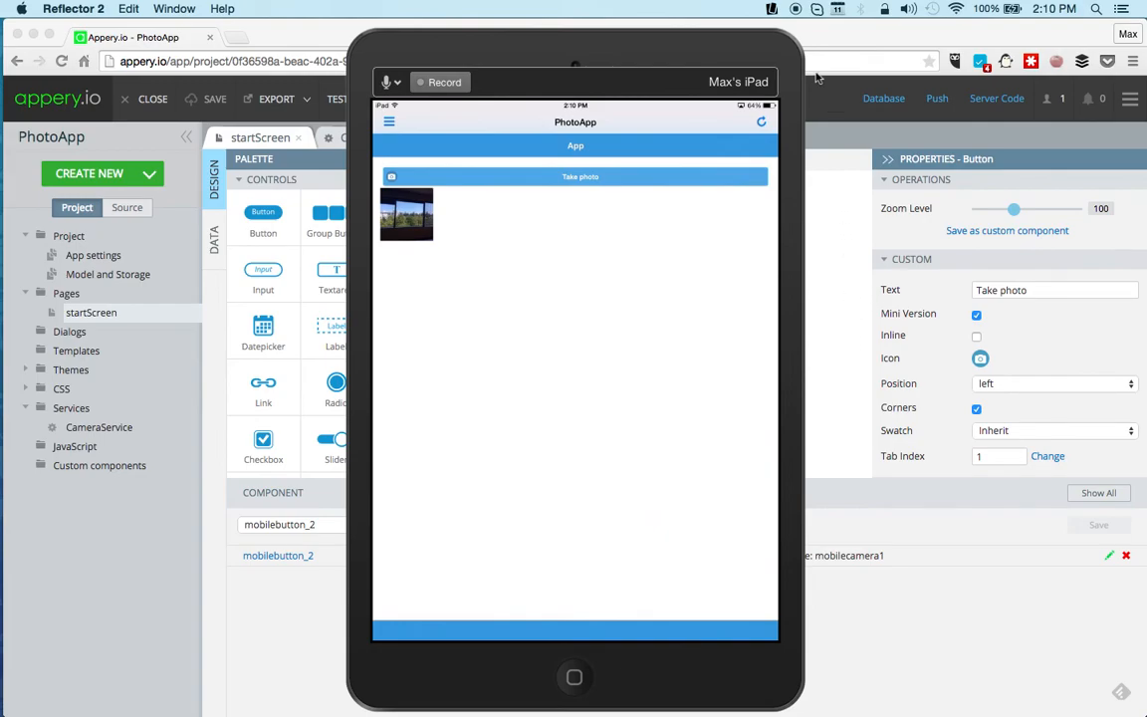
click(761, 8)
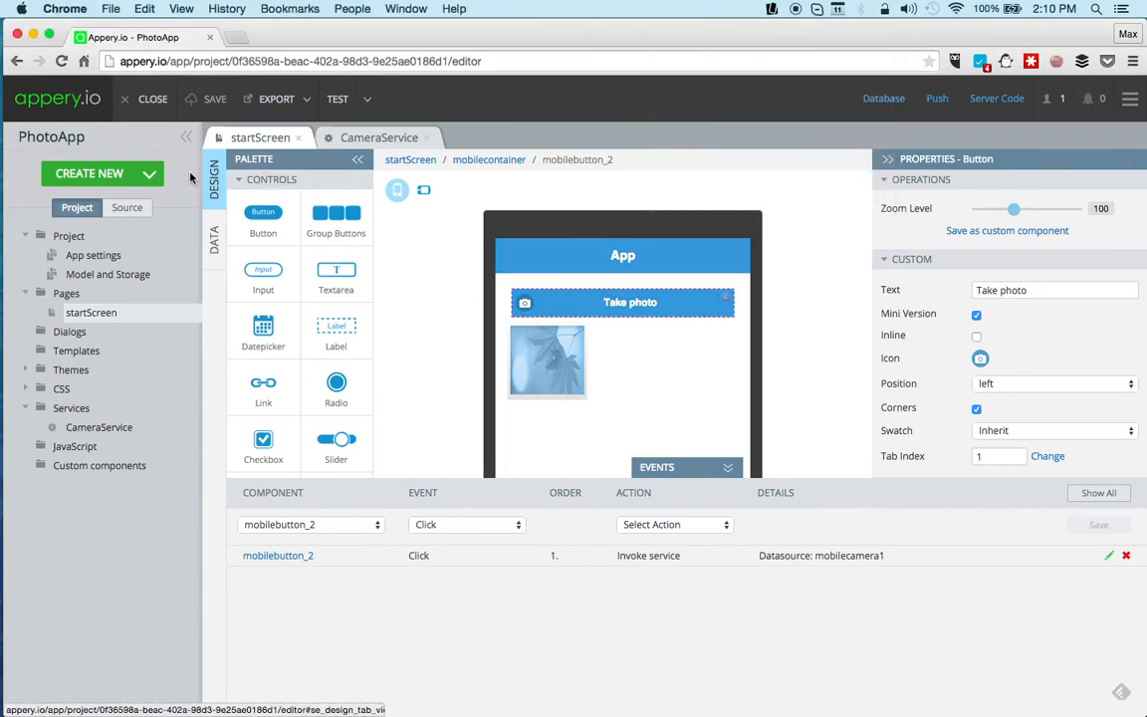
click(104, 174)
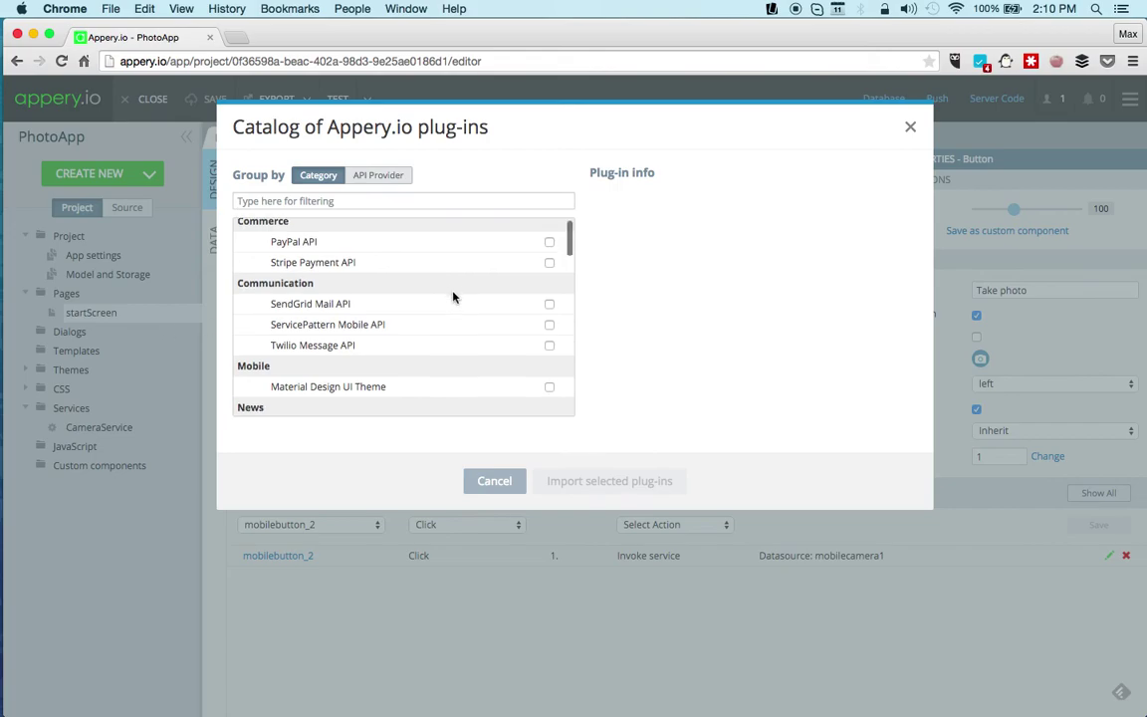
scroll(down, 3)
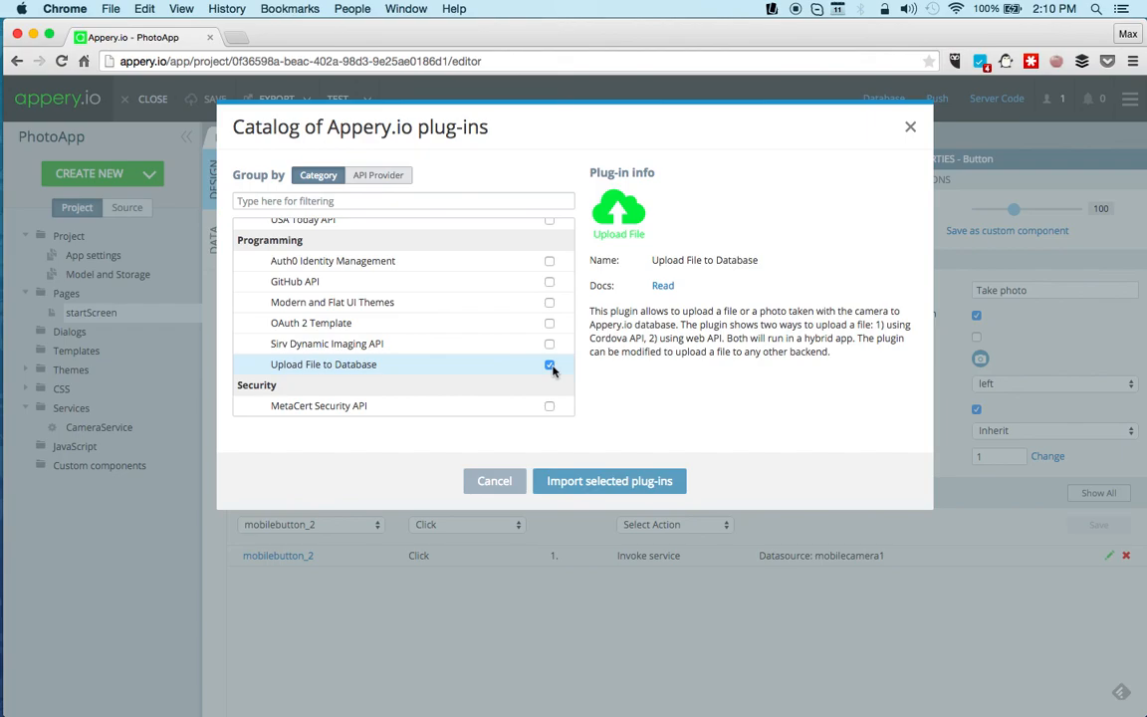
mouse_move(494, 480)
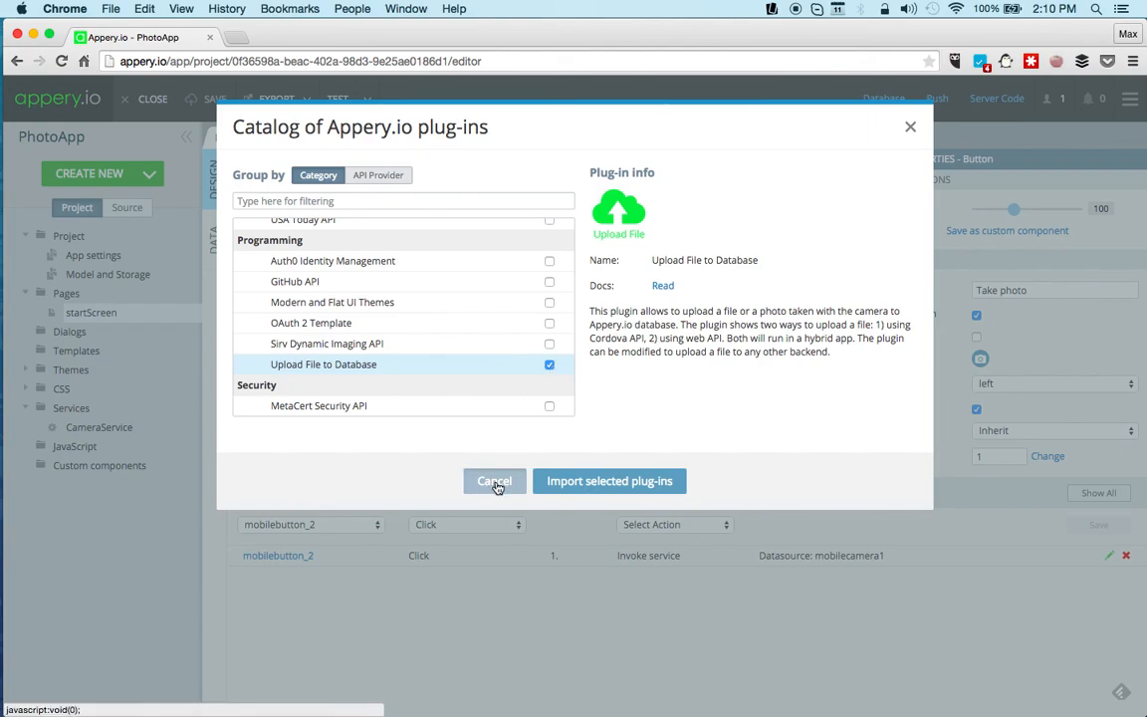
click(494, 480)
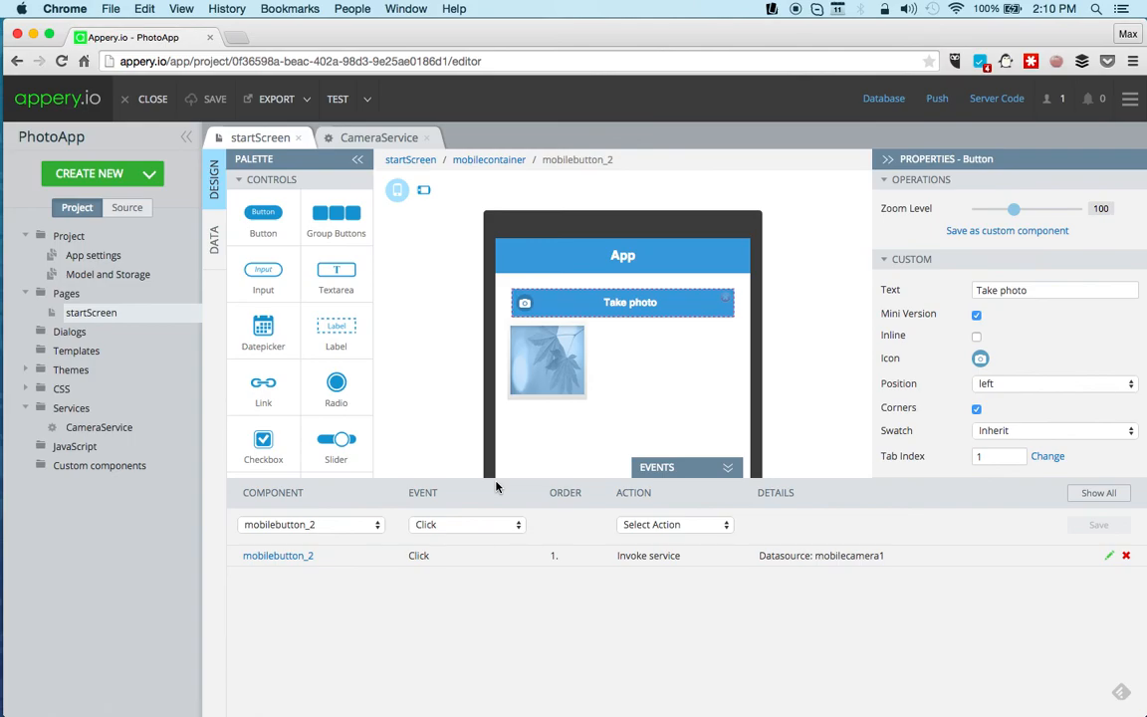